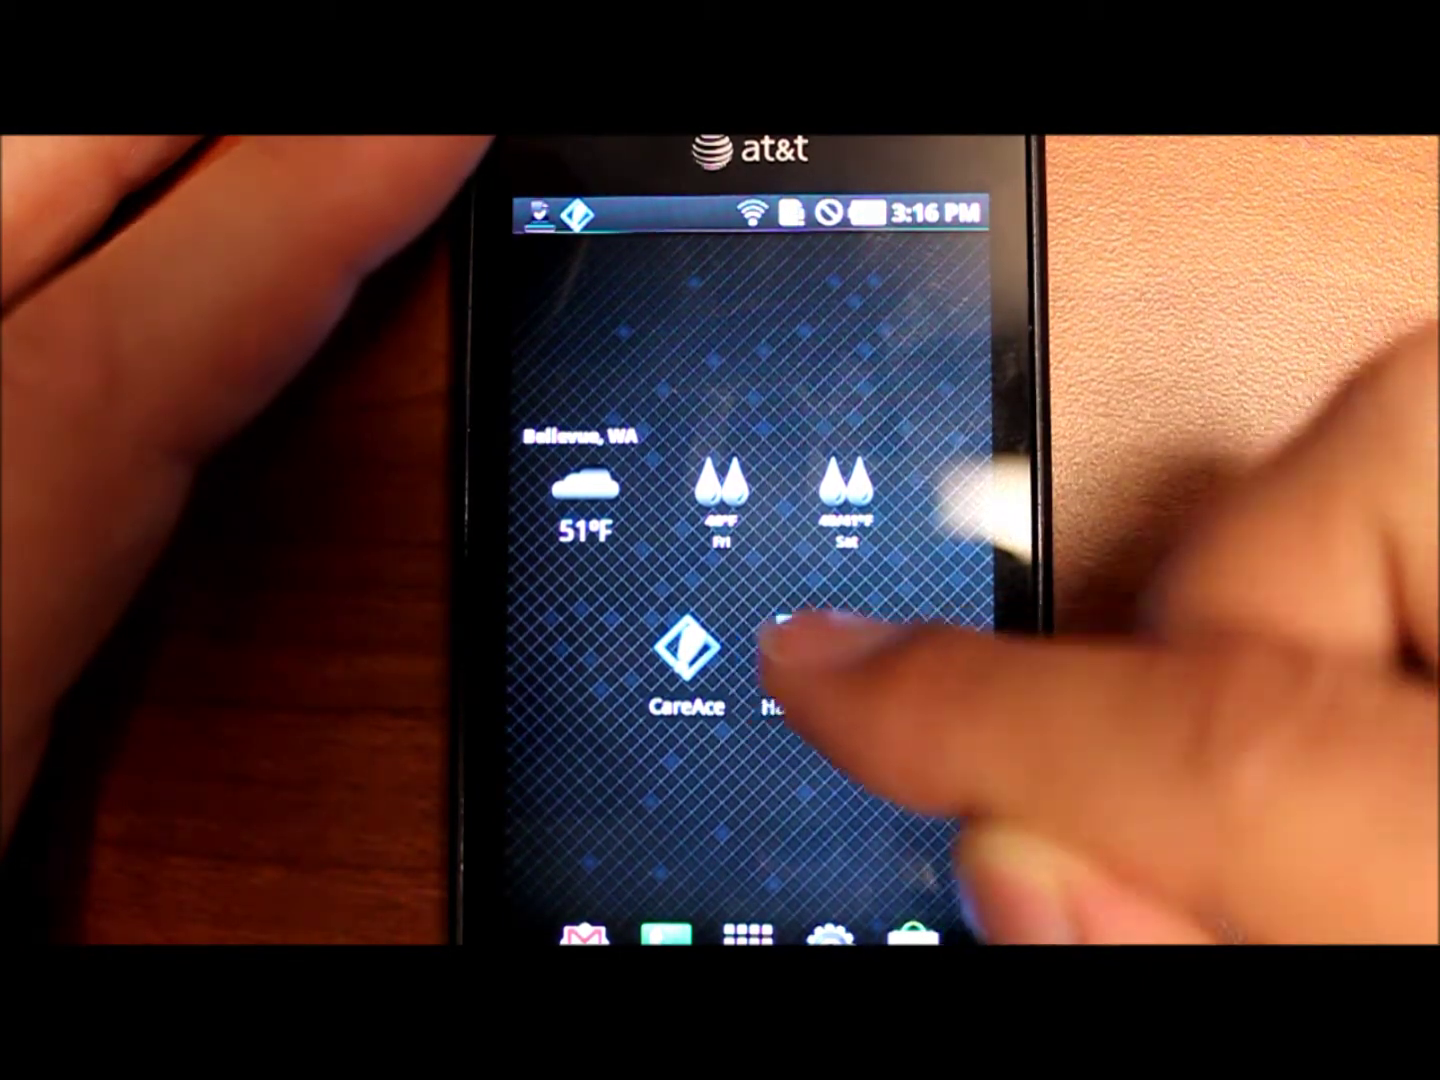
Go from the home screen into the phone's Settings list.
click(688, 647)
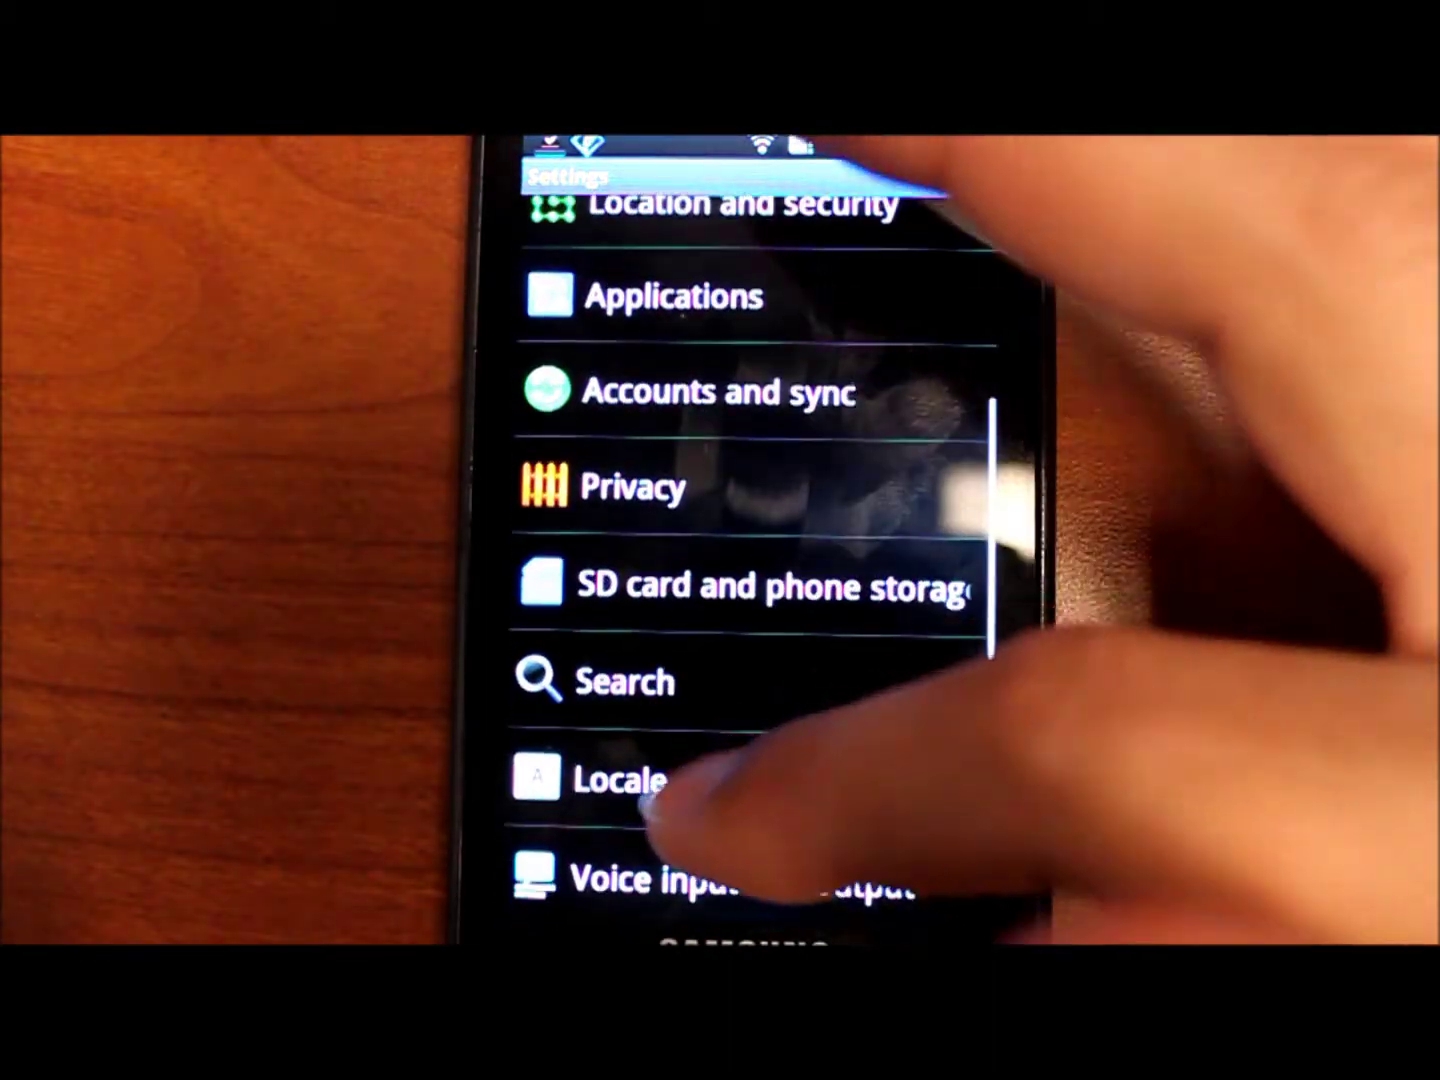
Enter Locale and text to reach the keyboard input method list.
click(612, 780)
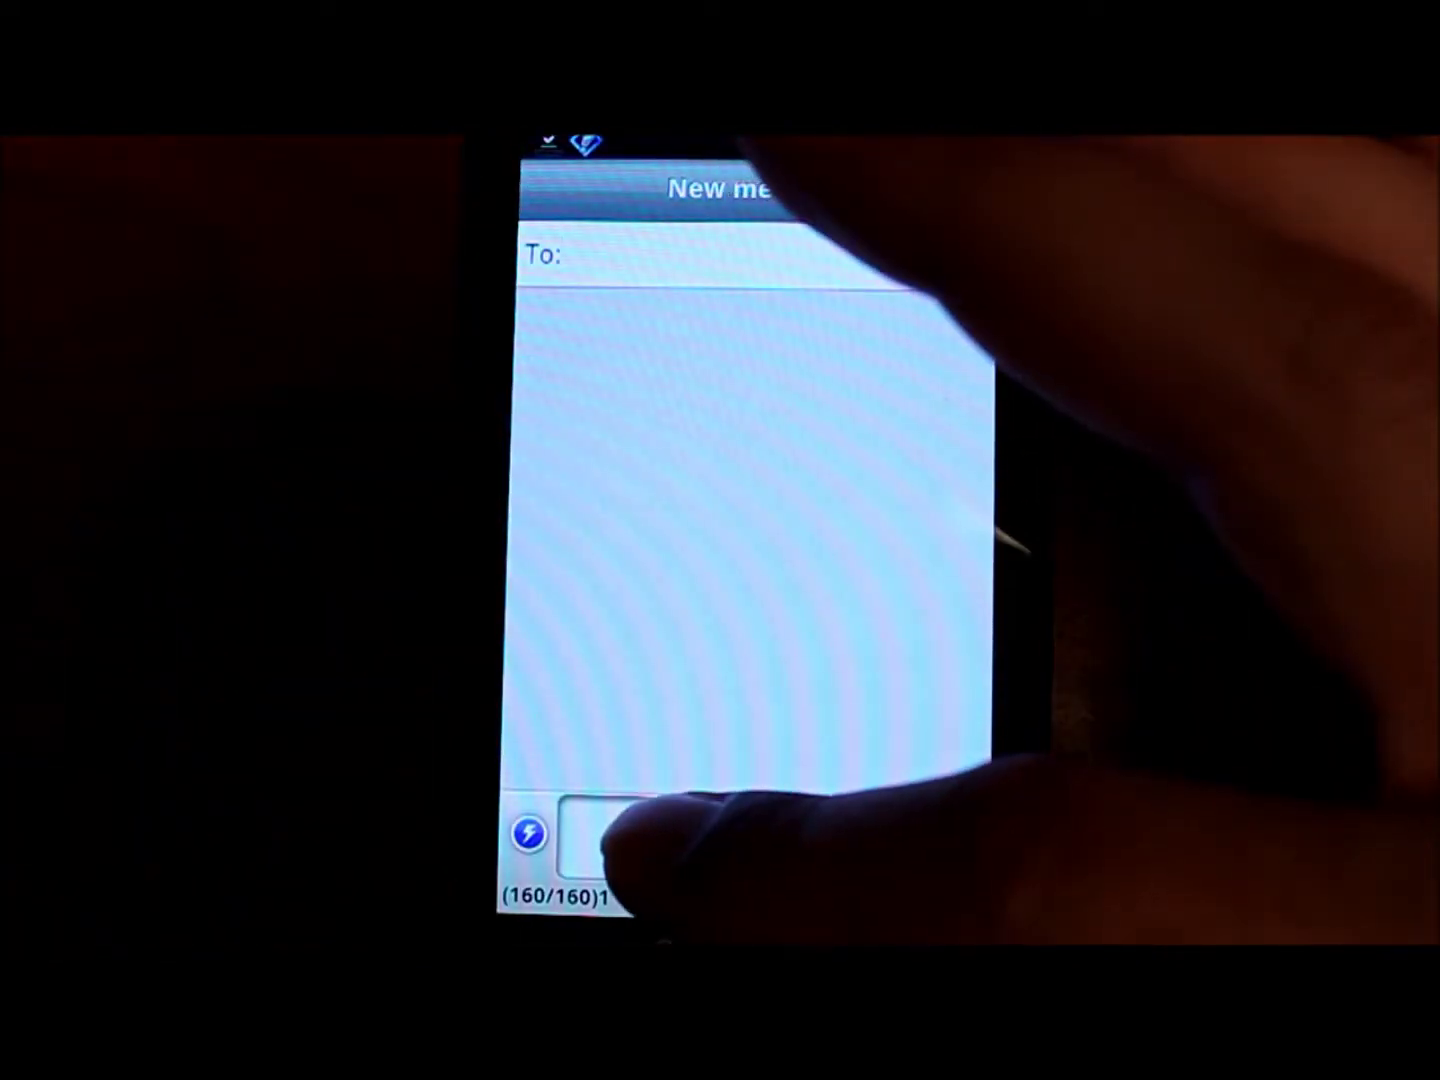
Bring up the Edit text menu on the message box and choose Input method.
click(529, 834)
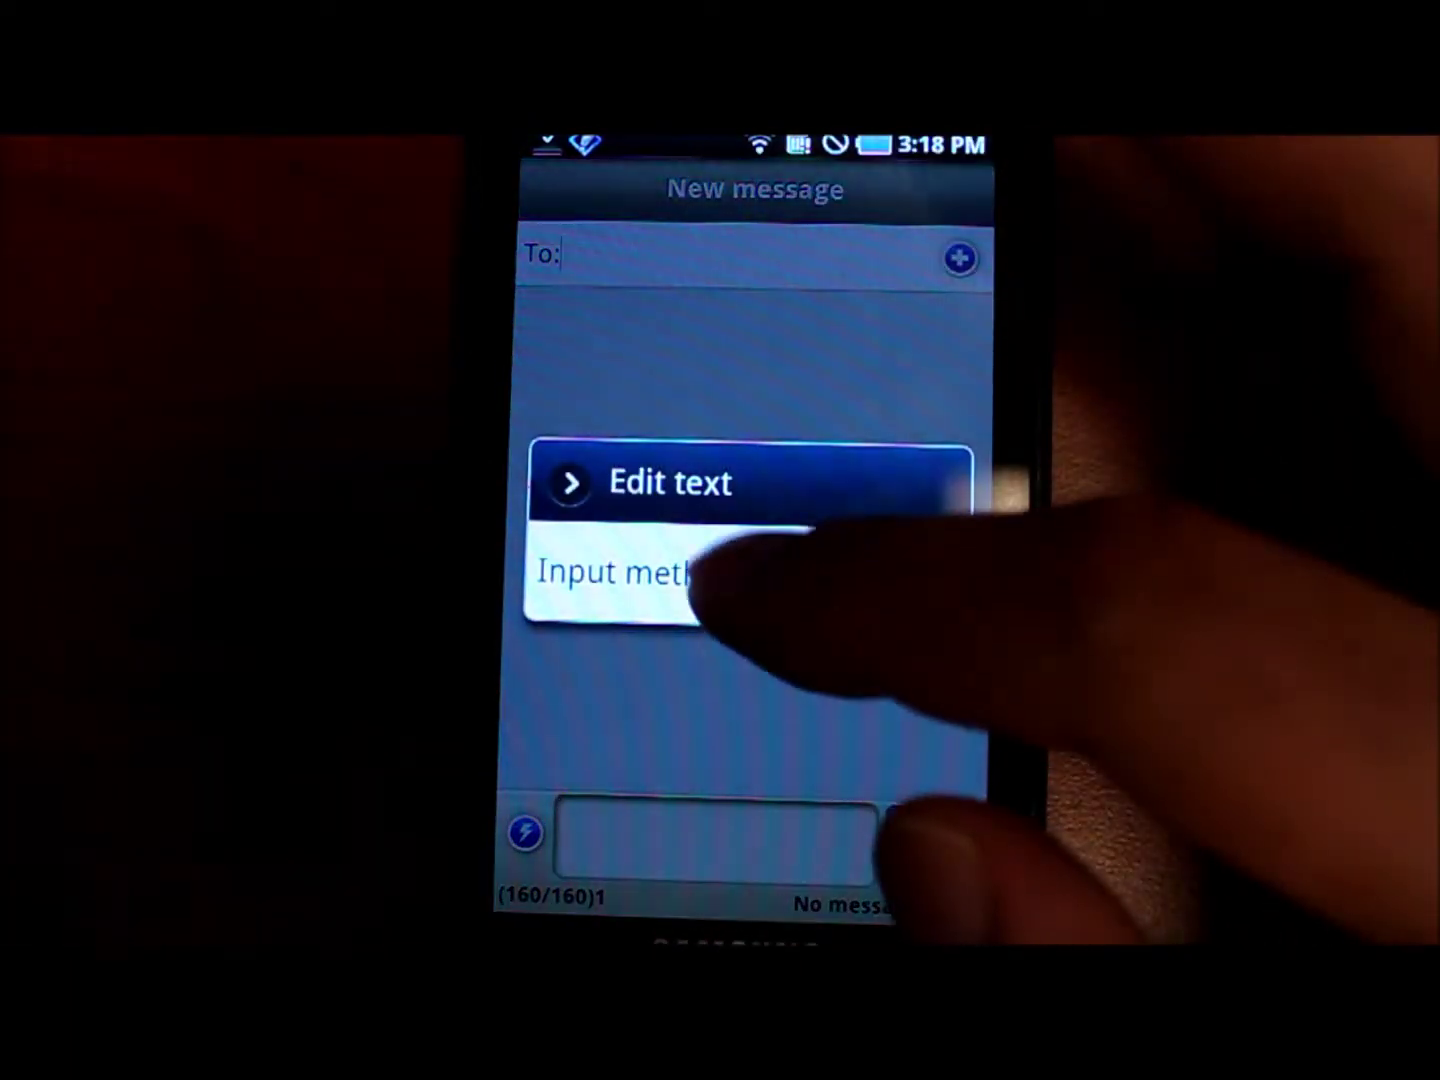
click(630, 573)
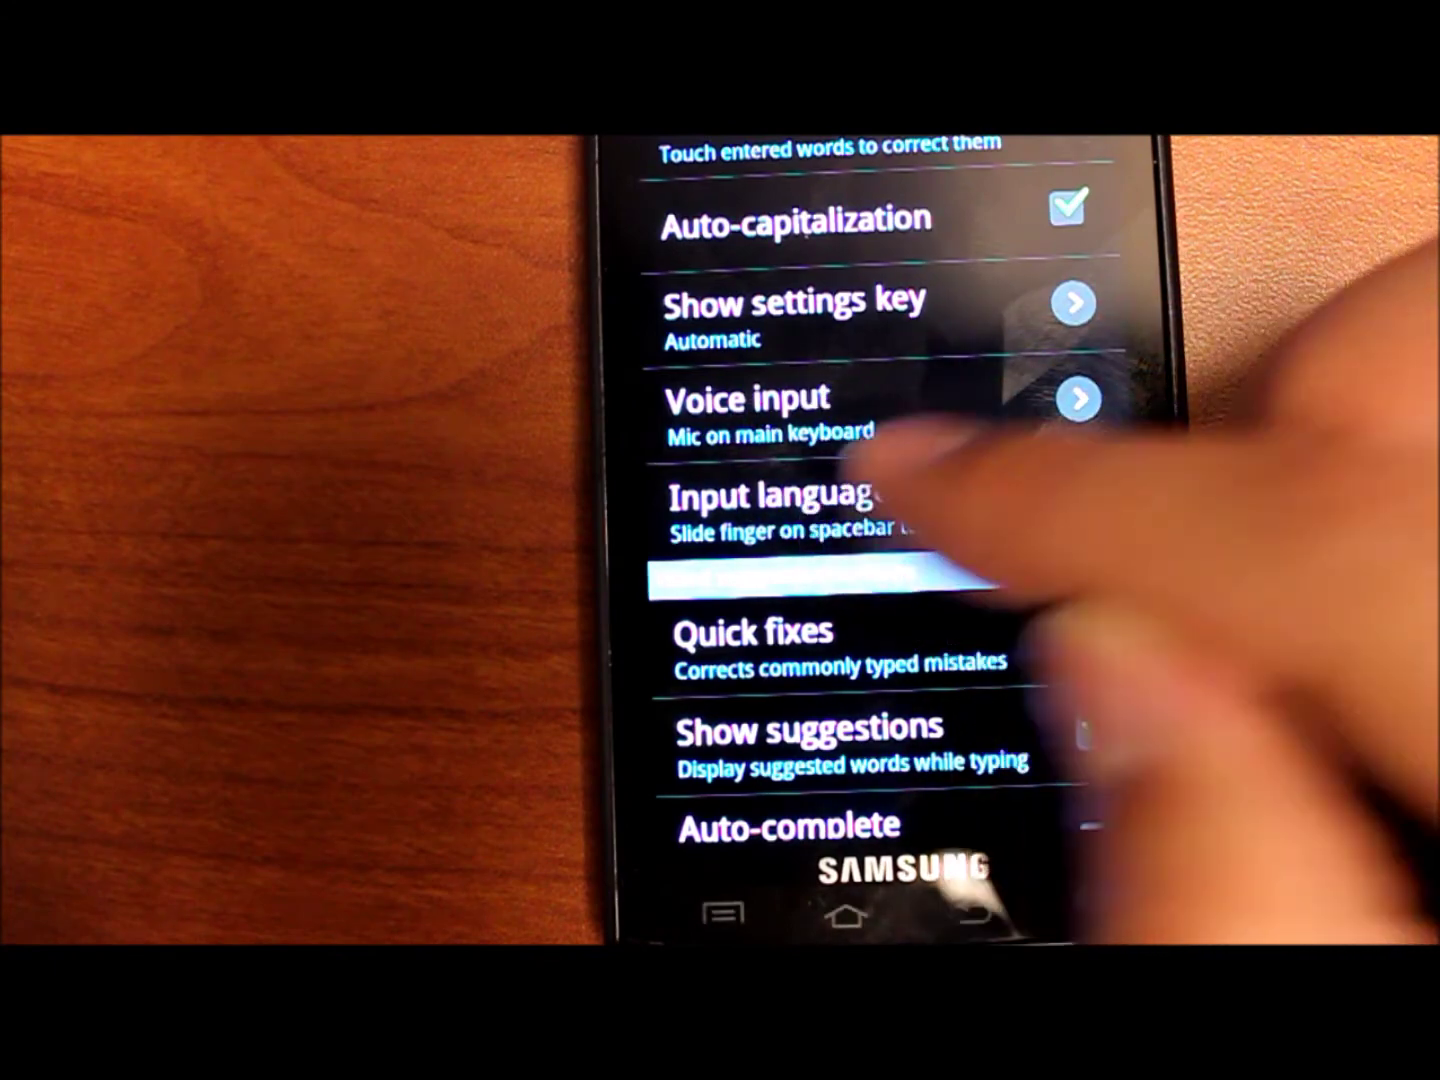
Show the Input languages checklist with Deutsch and English variants checked.
click(800, 510)
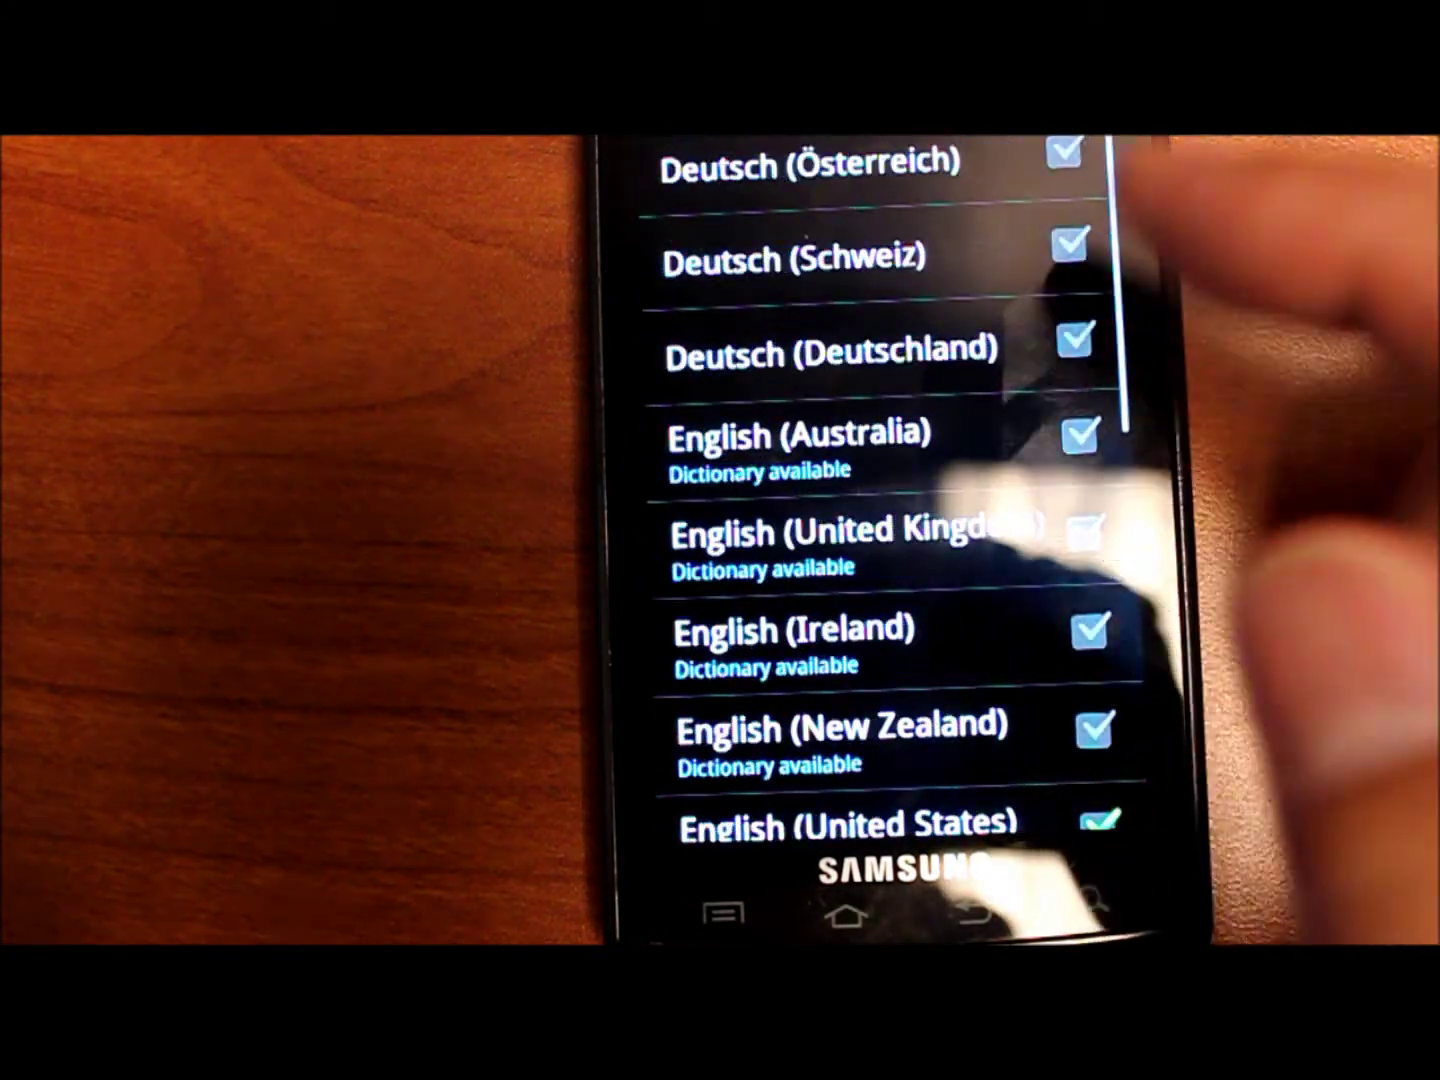